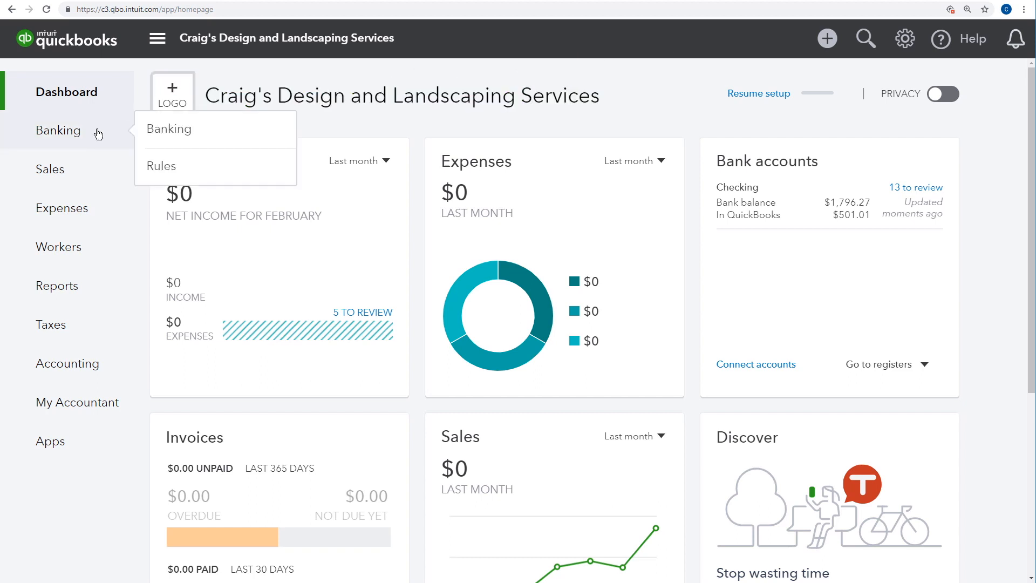
# Step: Go to the Banking page and scroll to the For Review list of Checking transactions
pyautogui.click(170, 129)
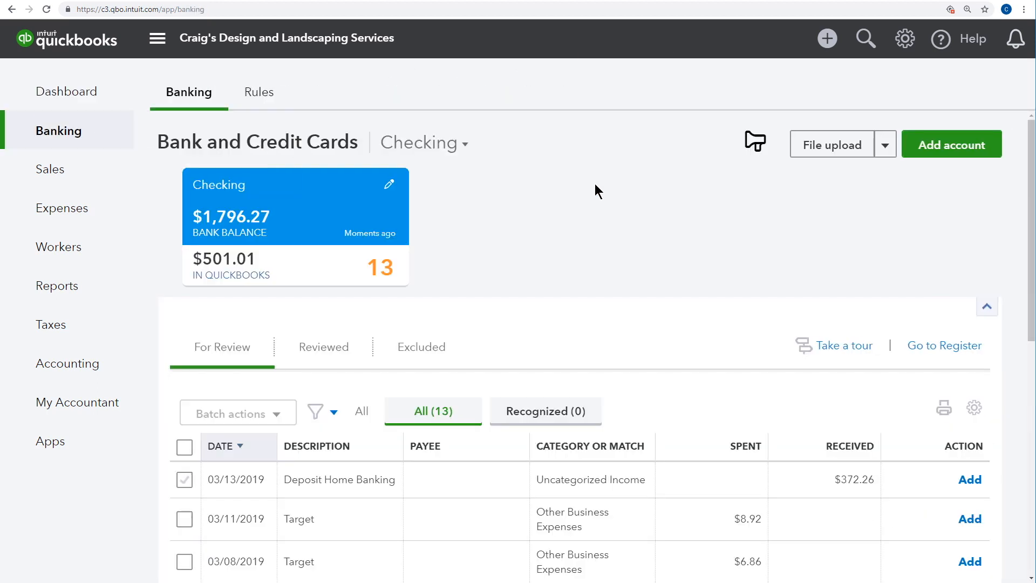
pyautogui.scroll(-3)
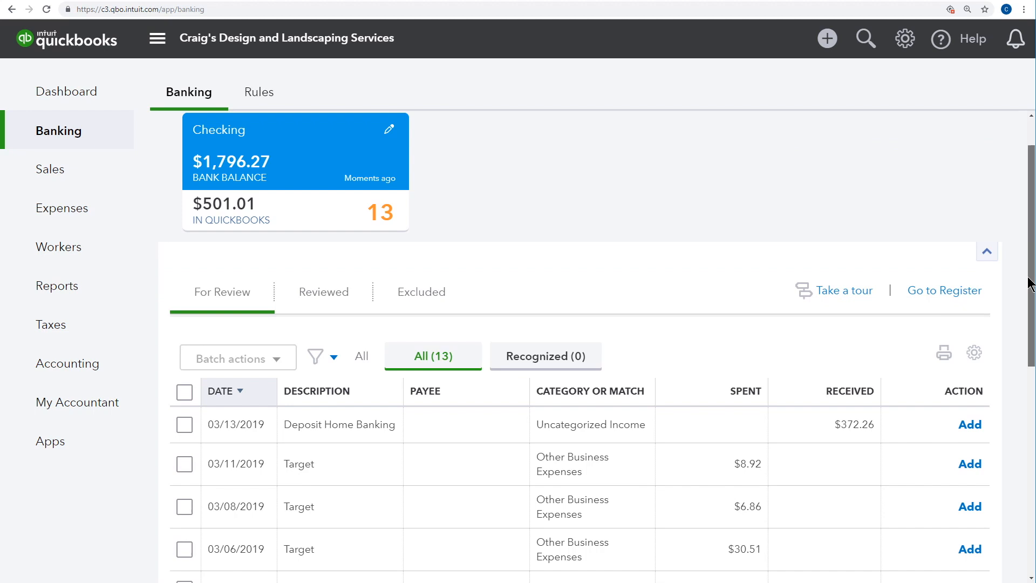
pyautogui.scroll(-3)
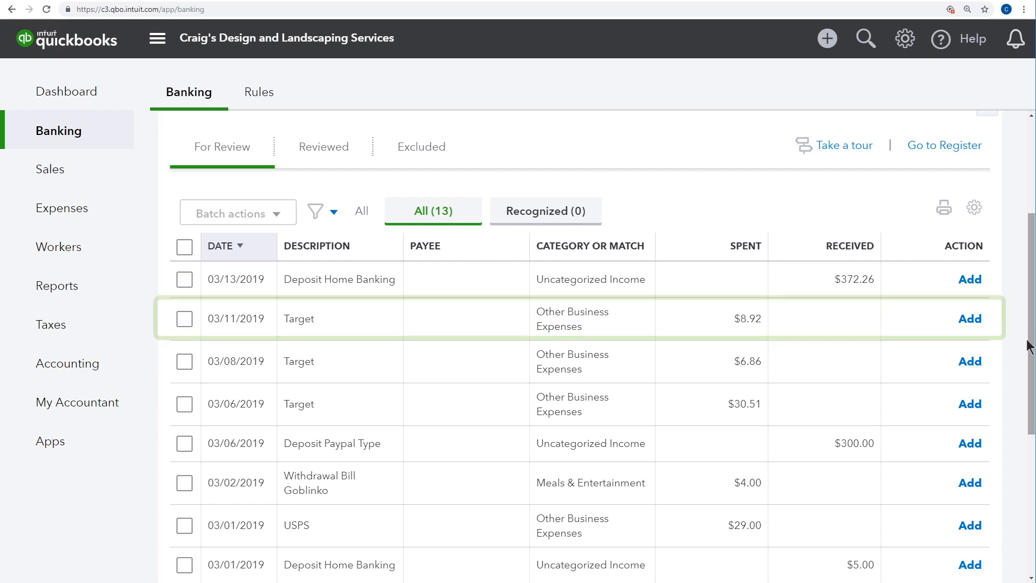
pyautogui.moveTo(827, 347)
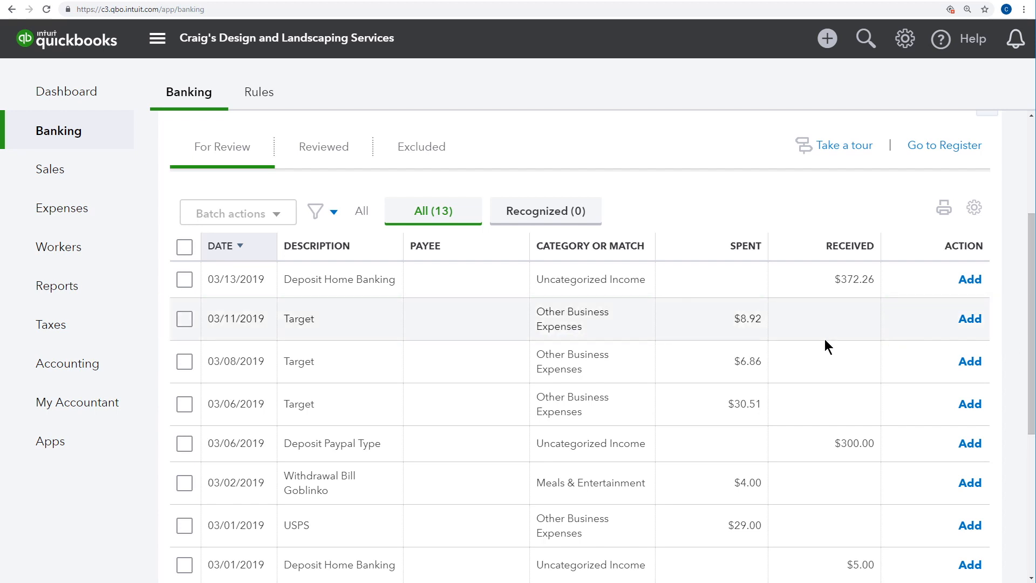
pyautogui.moveTo(238, 169)
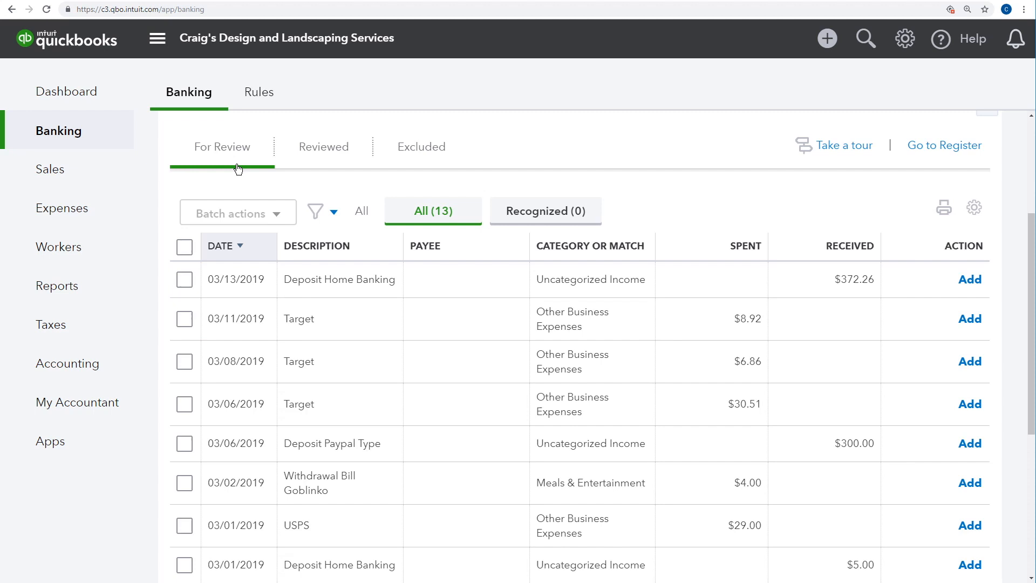
pyautogui.moveTo(263, 164)
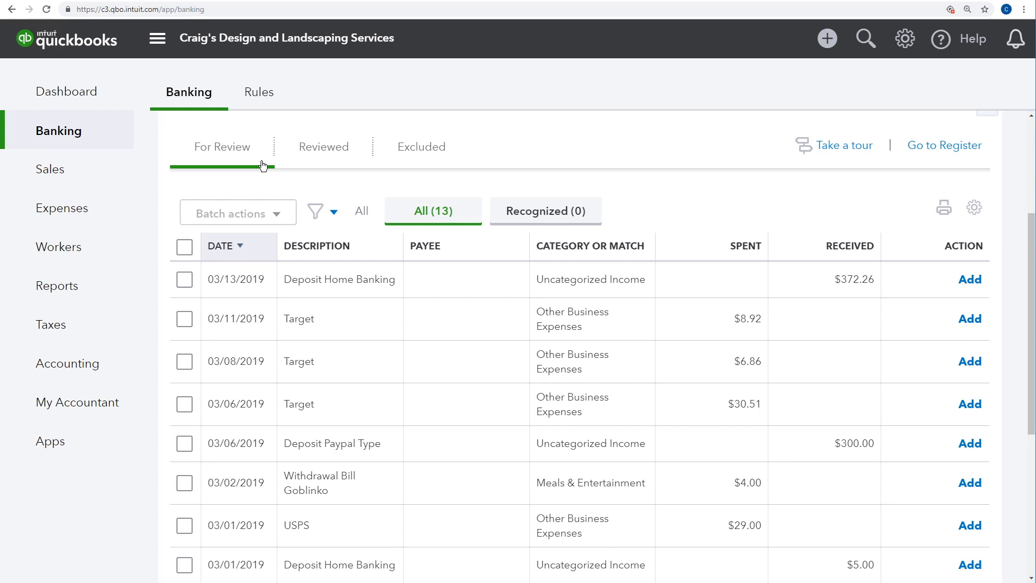
pyautogui.moveTo(355, 315)
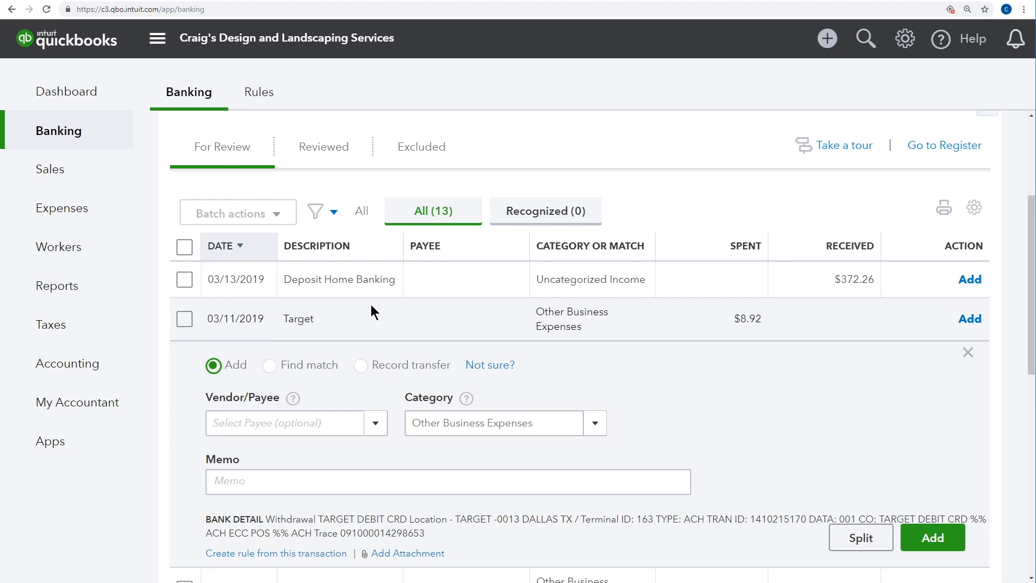
pyautogui.moveTo(725, 399)
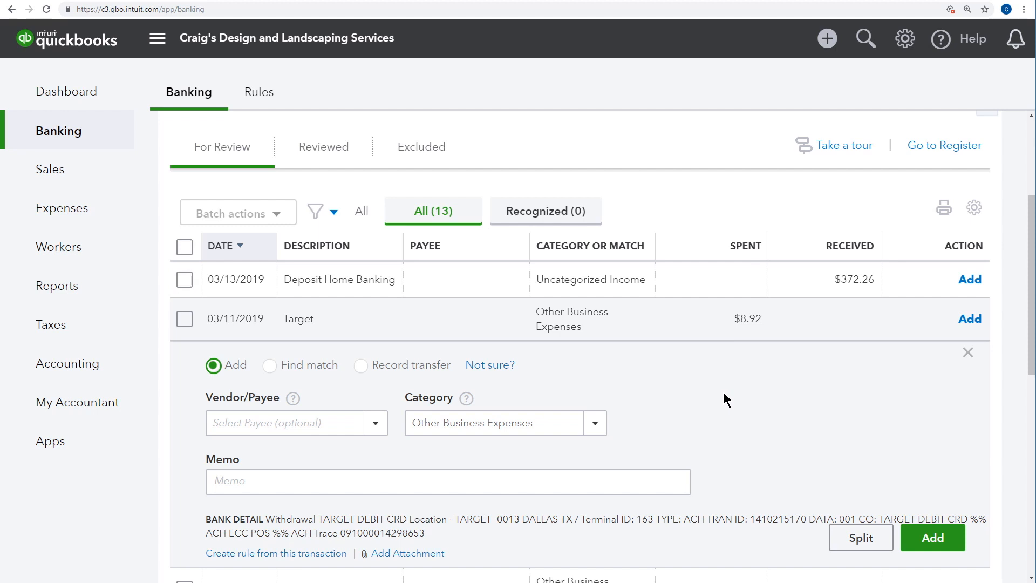
pyautogui.moveTo(751, 367)
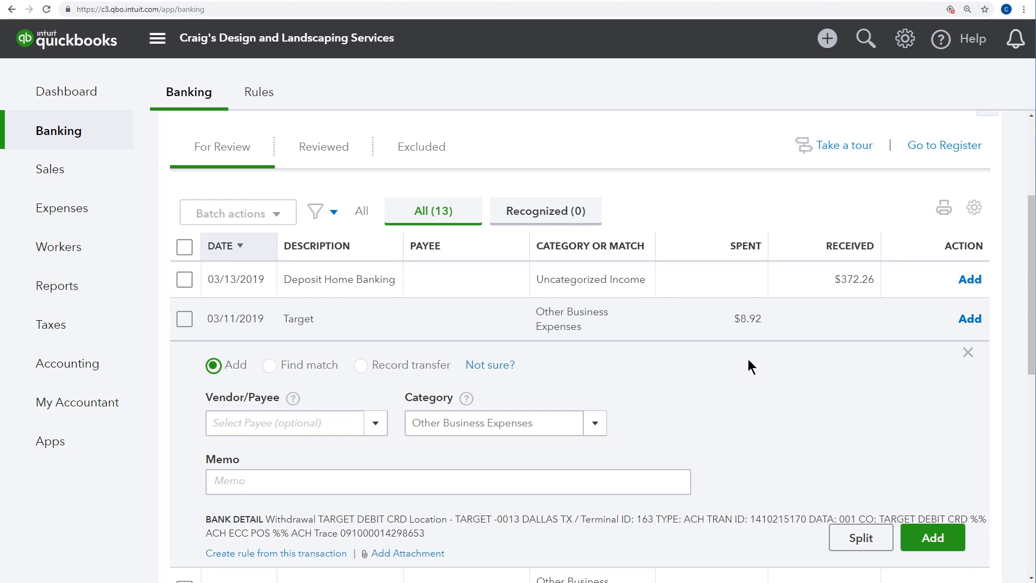
pyautogui.moveTo(871, 399)
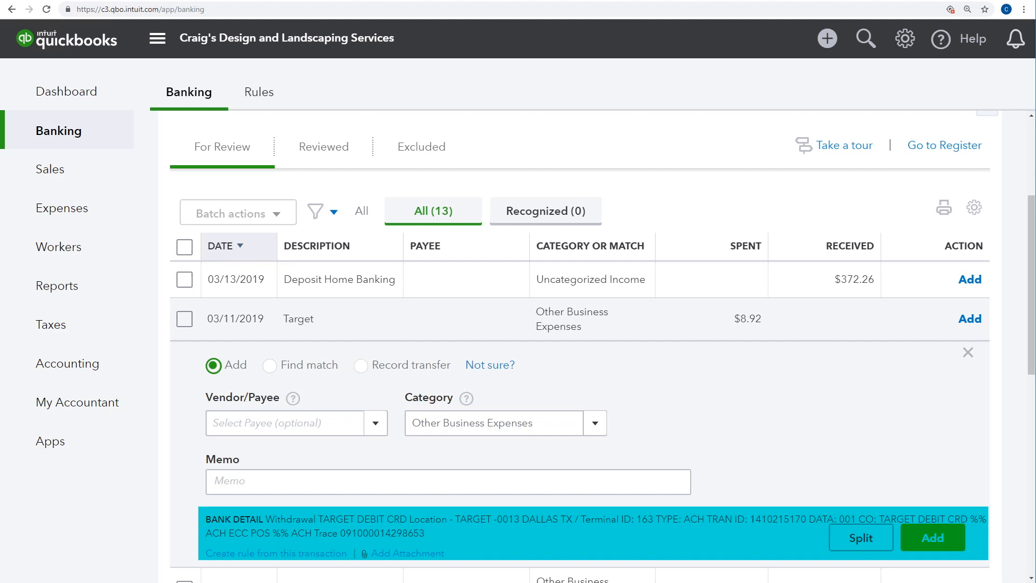
pyautogui.moveTo(694, 408)
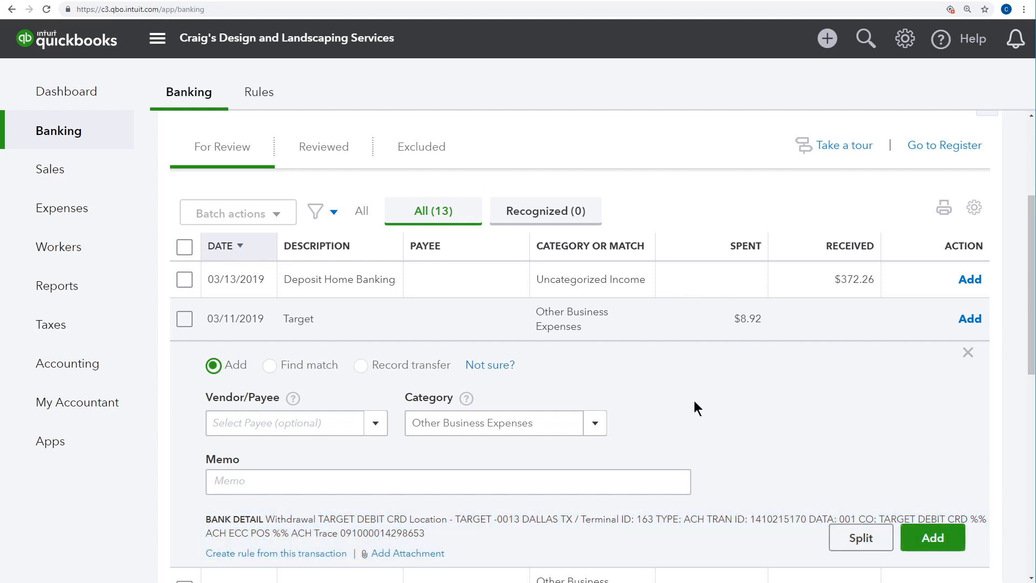
# Step: Show the Vendor/Payee choices for the $8.92 Target transaction
pyautogui.click(376, 423)
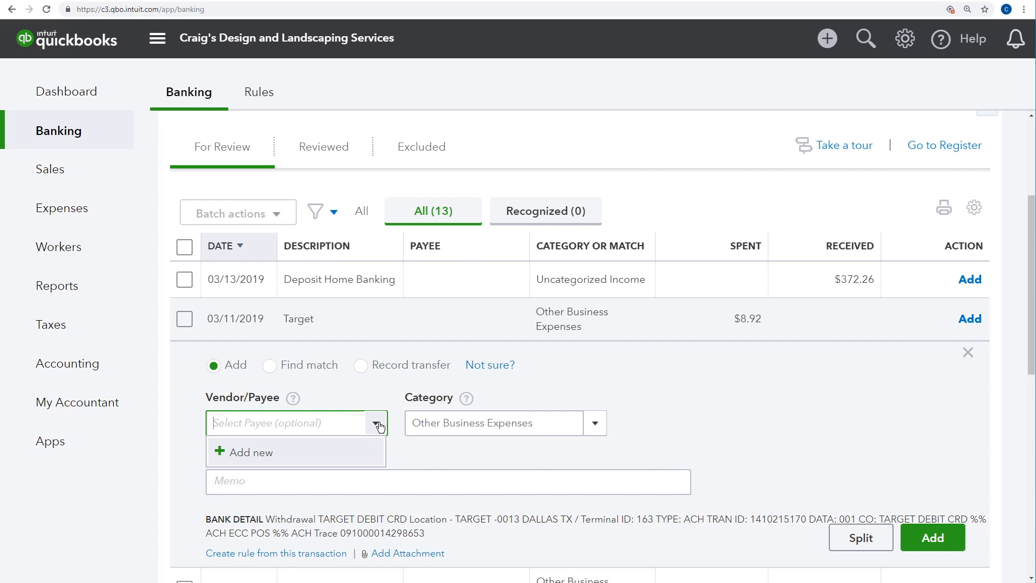
# Step: Create Target as a new vendor and set it as payee on the $8.92 transaction
pyautogui.write('Target')
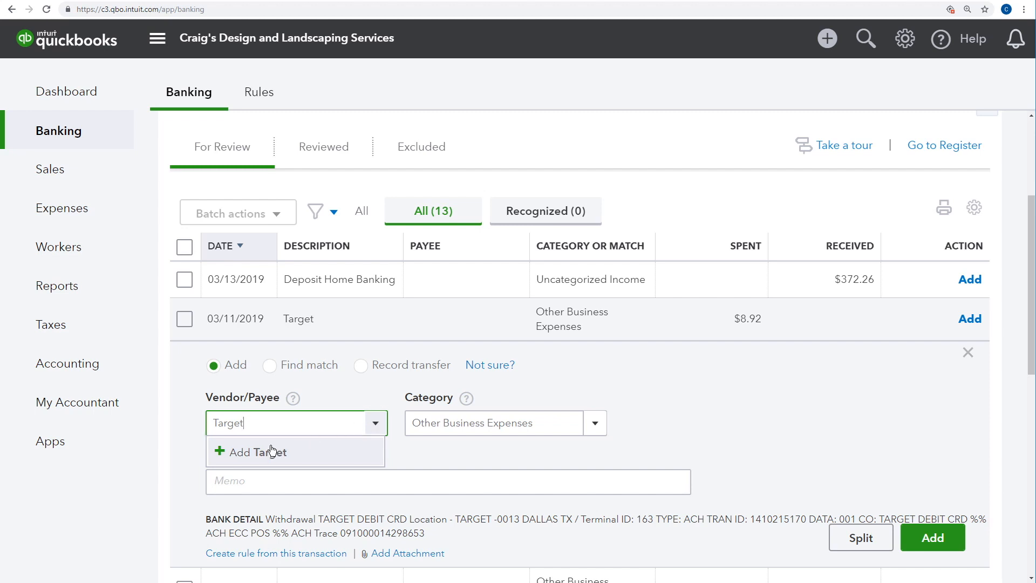
pyautogui.click(260, 451)
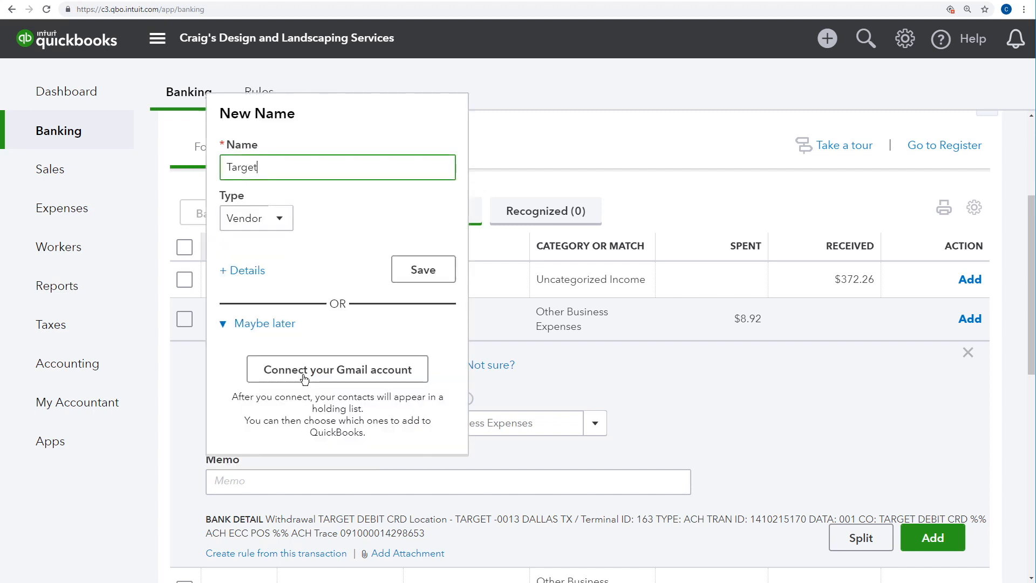
pyautogui.click(422, 268)
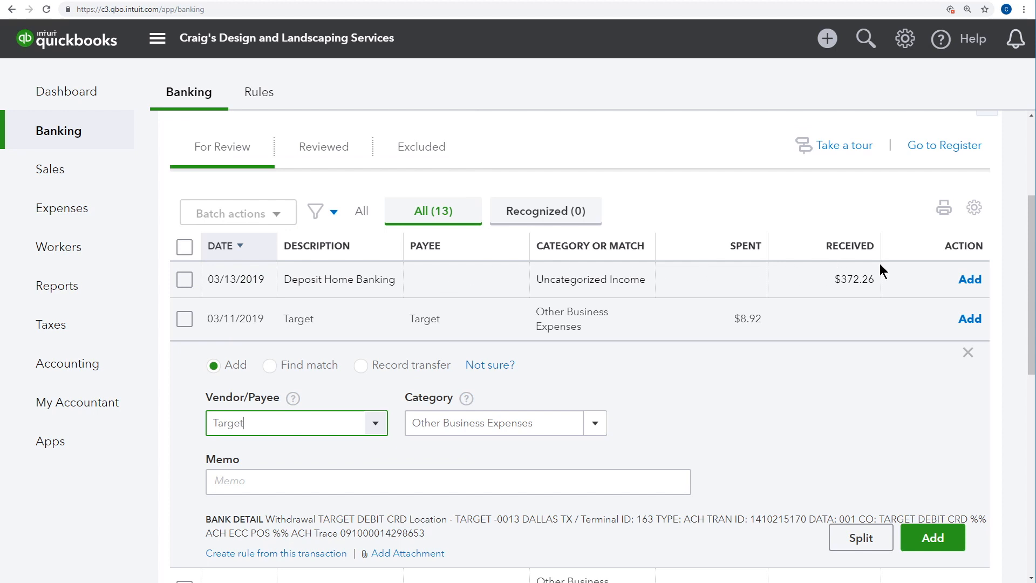
pyautogui.scroll(-3)
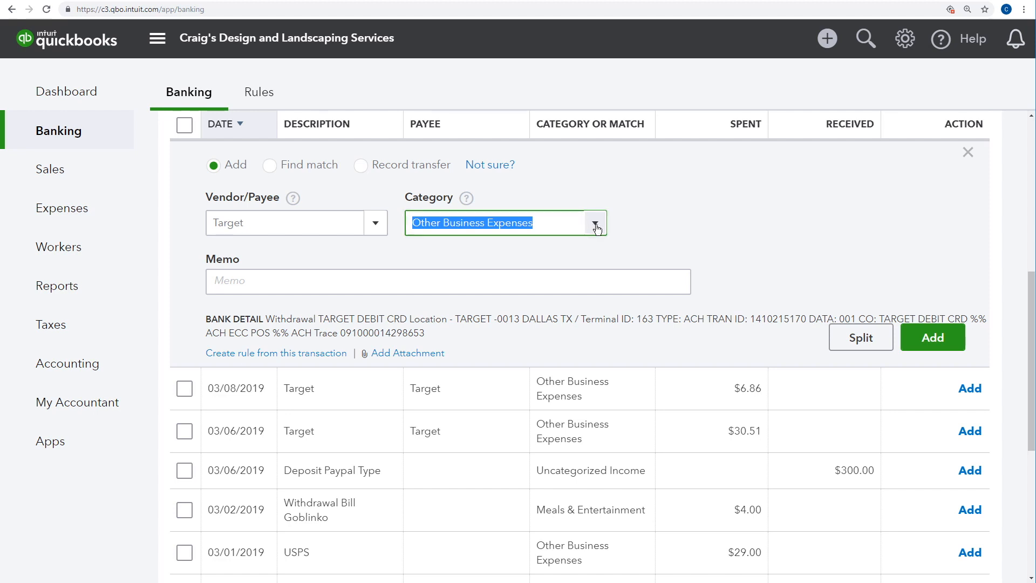
# Step: Categorize the 03/11/2019 Target transaction as Office Supplies
pyautogui.click(594, 222)
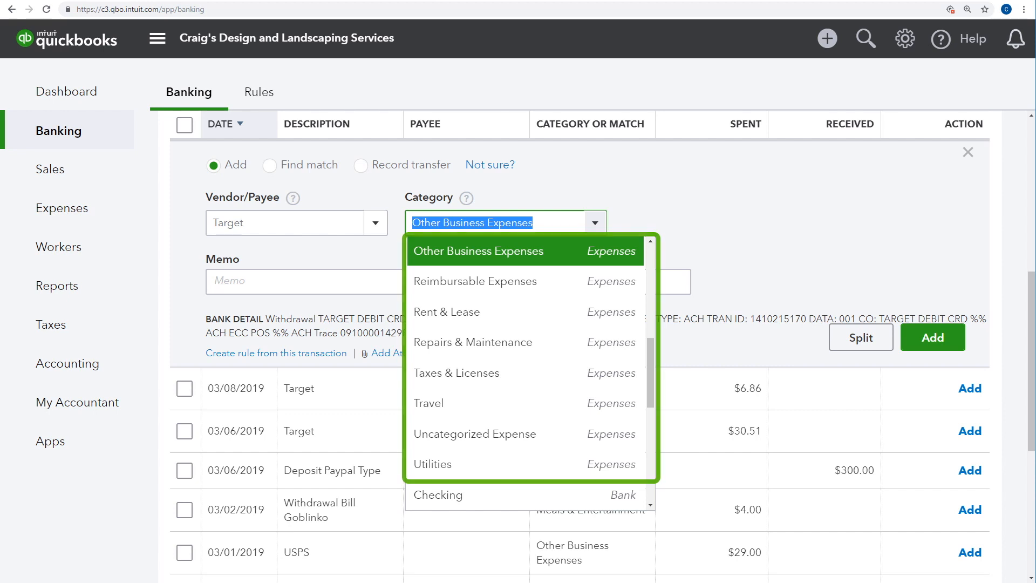
pyautogui.moveTo(651, 358)
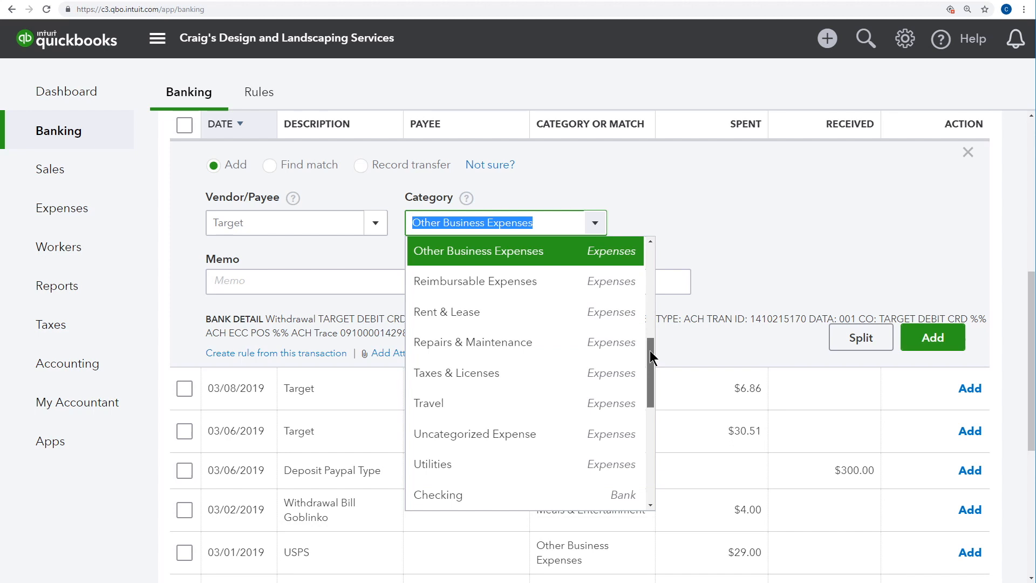
pyautogui.scroll(-3)
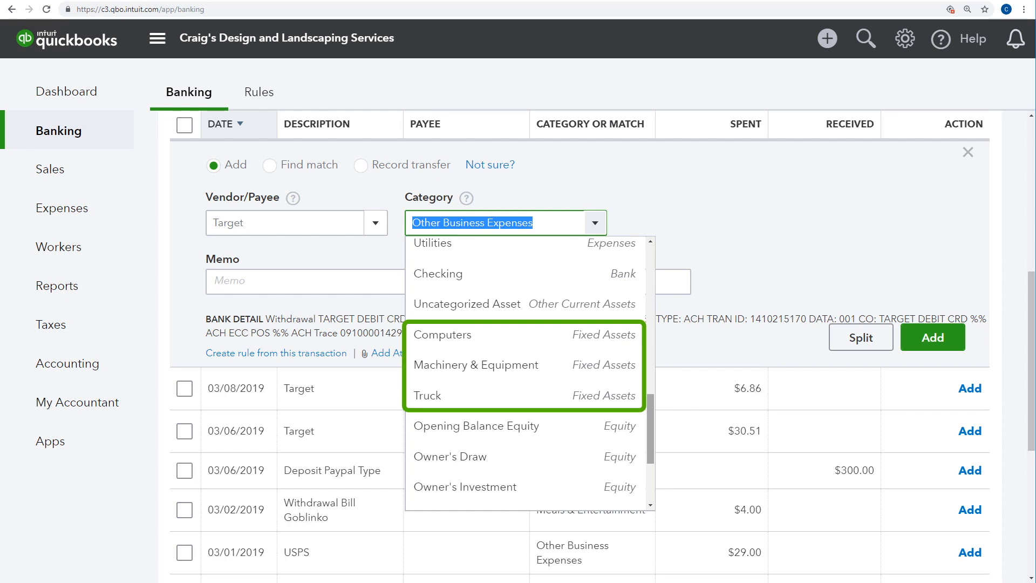
pyautogui.moveTo(451, 457)
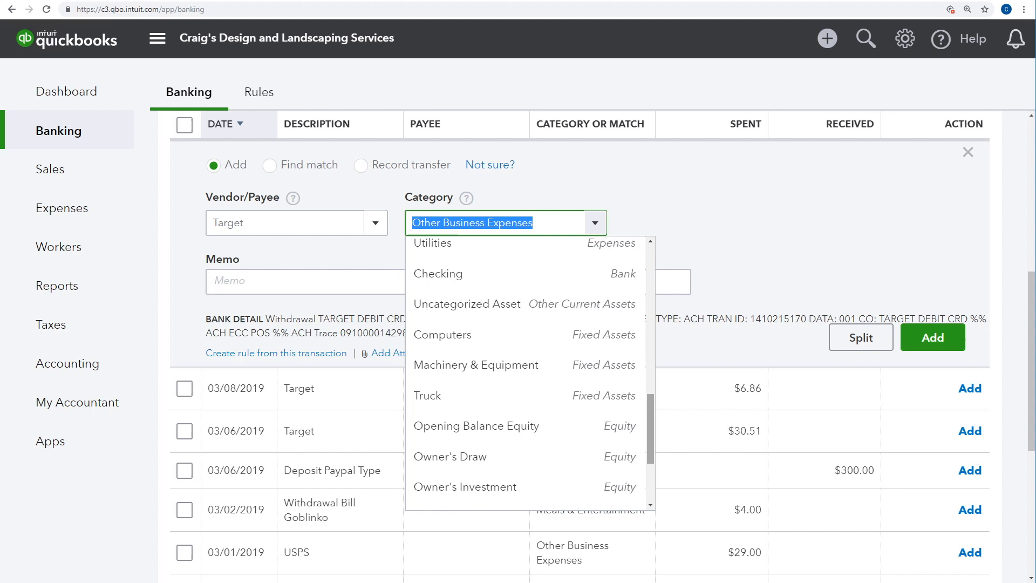
pyautogui.moveTo(651, 410)
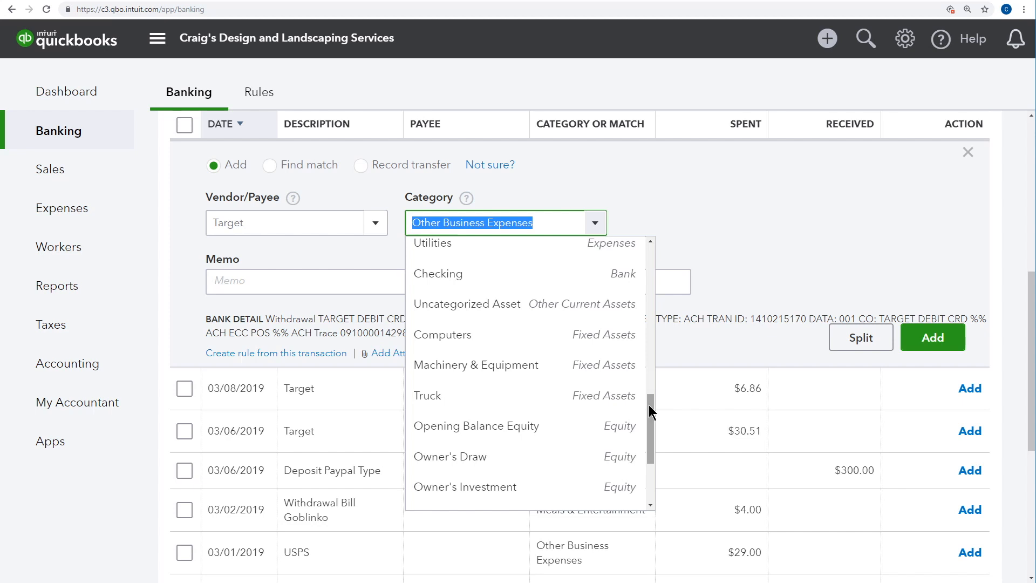
pyautogui.scroll(3)
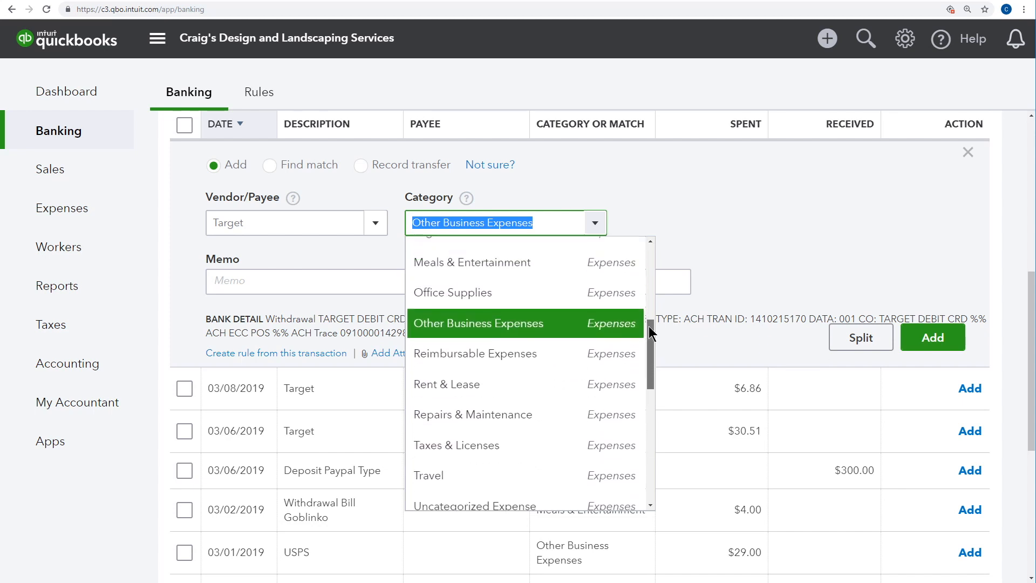
pyautogui.scroll(3)
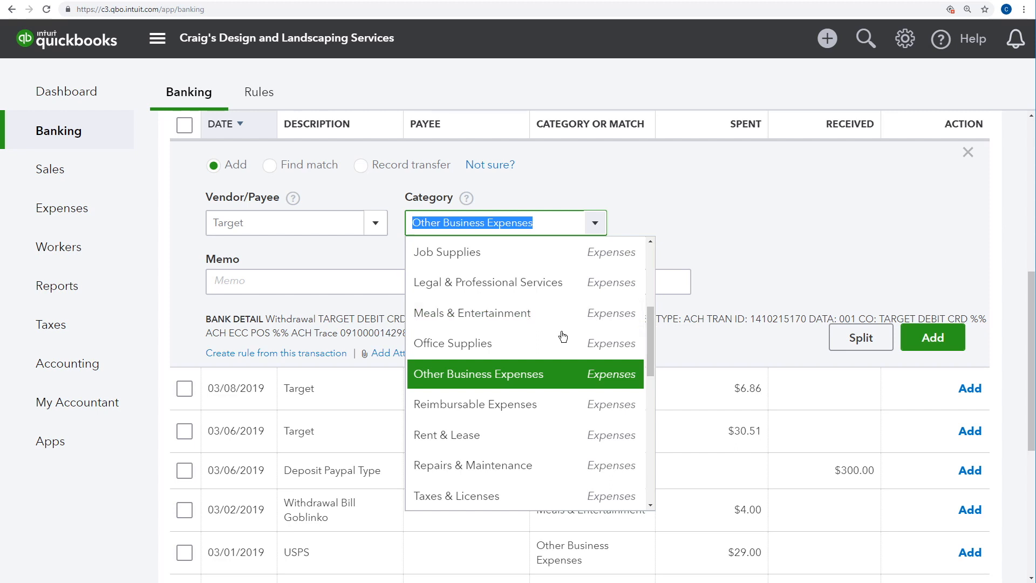
pyautogui.click(453, 343)
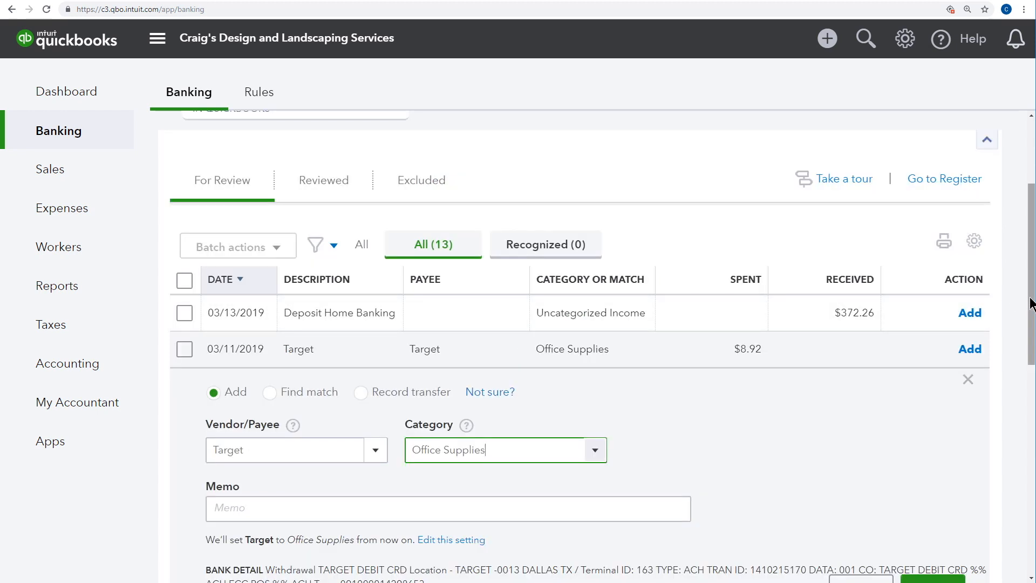
# Step: Add the $8.92 Target transaction to the books as an Office Supplies expense
pyautogui.scroll(-3)
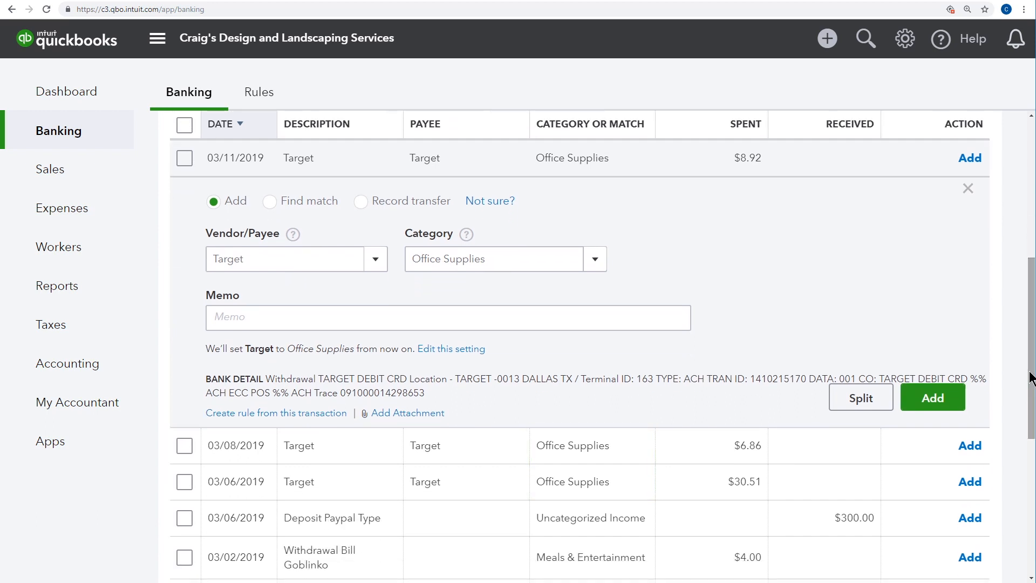
pyautogui.moveTo(451, 352)
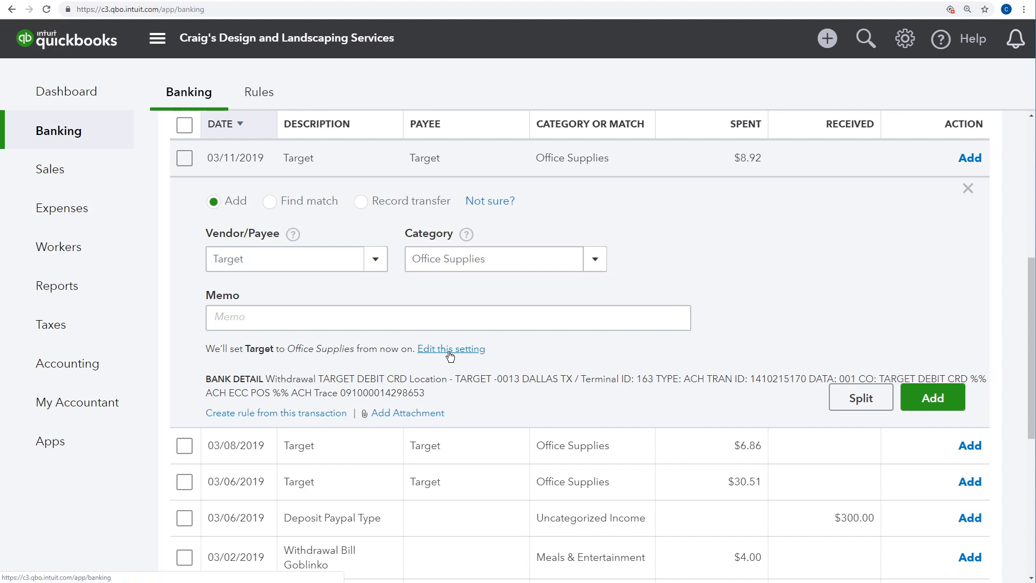
pyautogui.moveTo(862, 398)
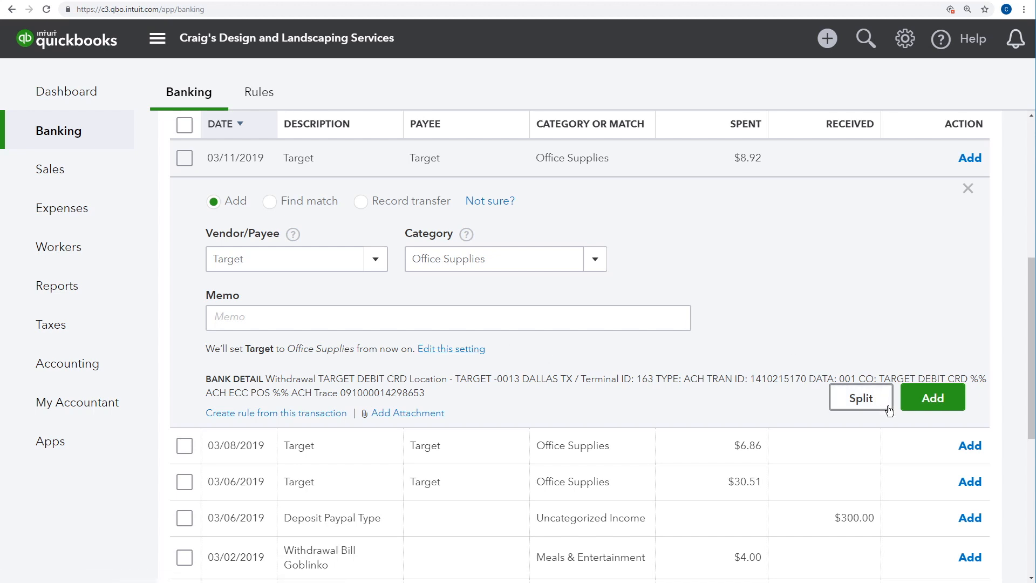
pyautogui.moveTo(965, 425)
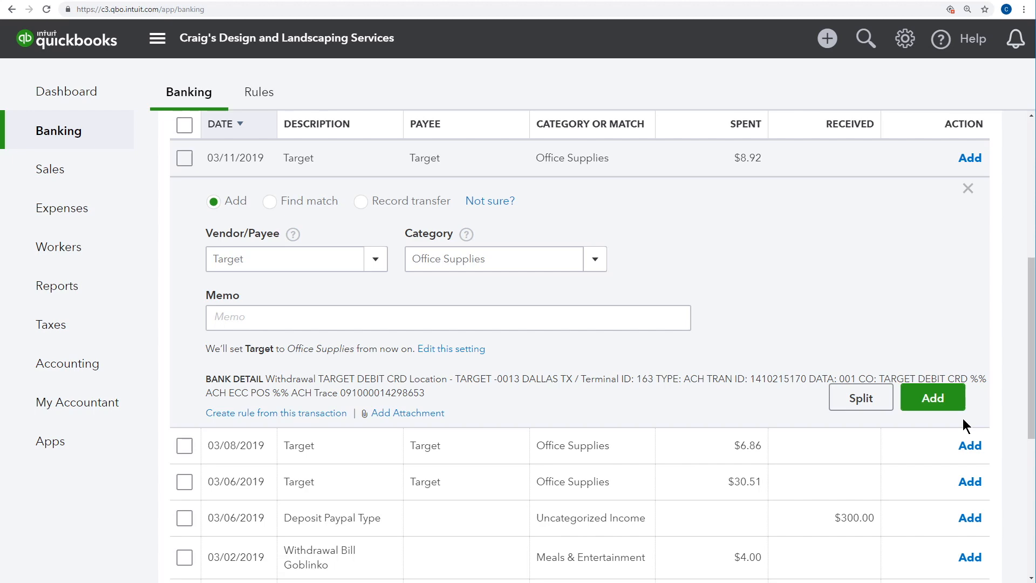
pyautogui.moveTo(932, 397)
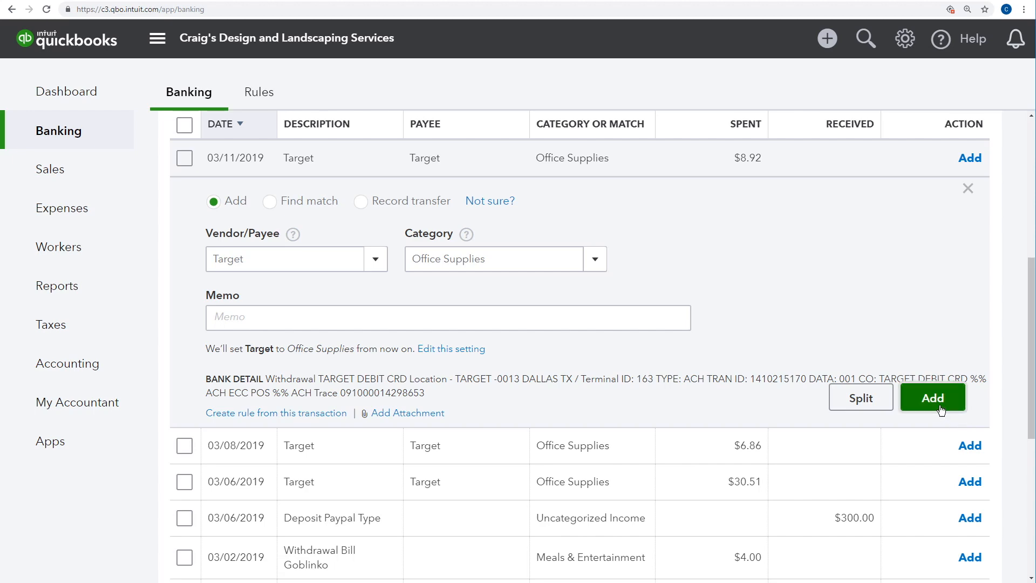
pyautogui.click(933, 397)
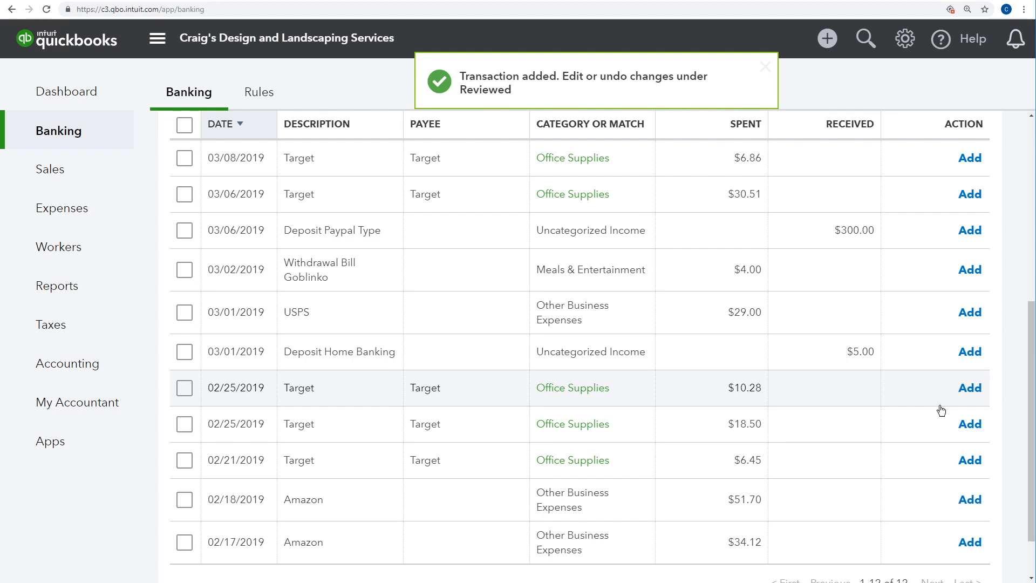
pyautogui.click(765, 66)
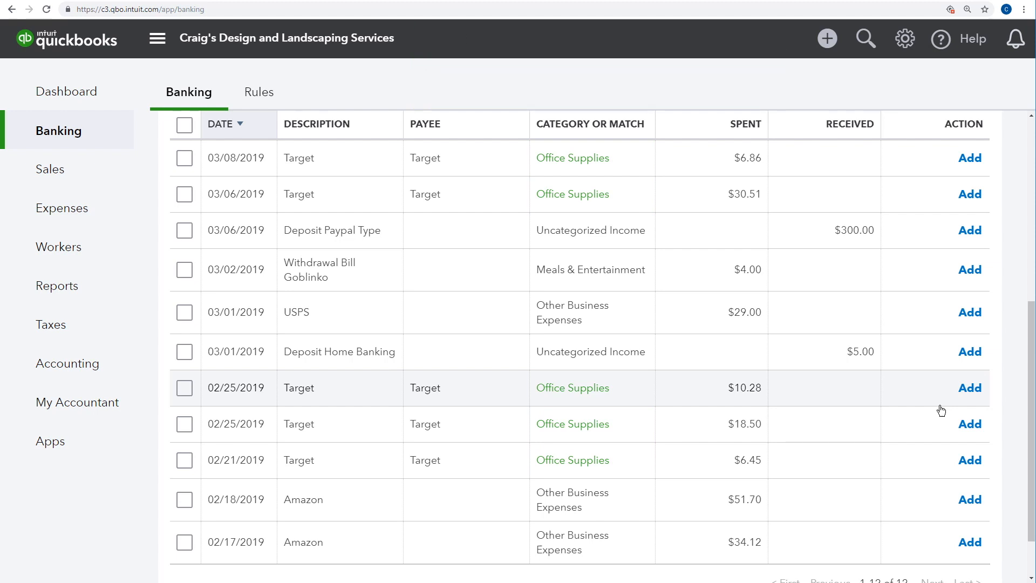
pyautogui.click(864, 39)
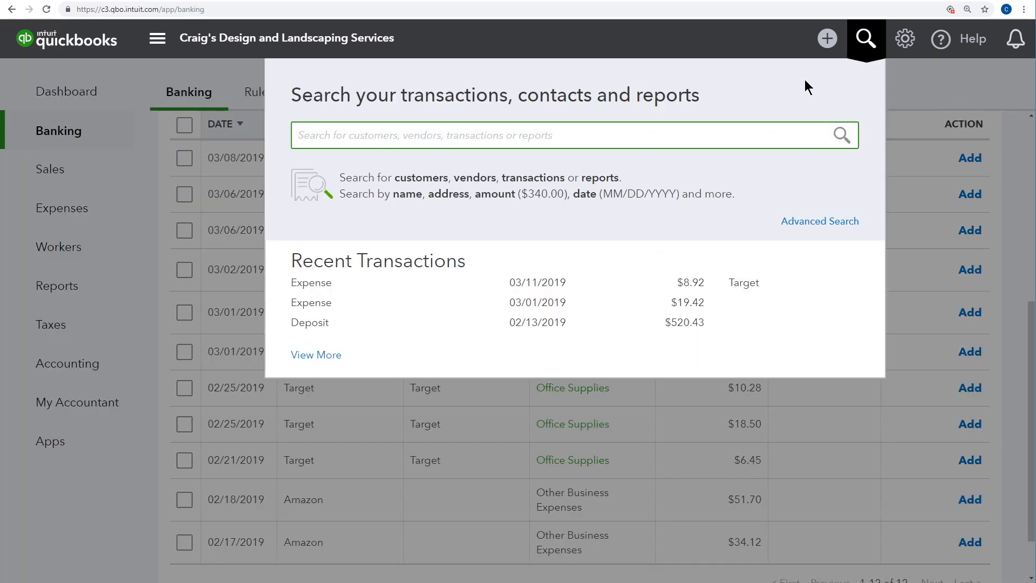
pyautogui.moveTo(544, 290)
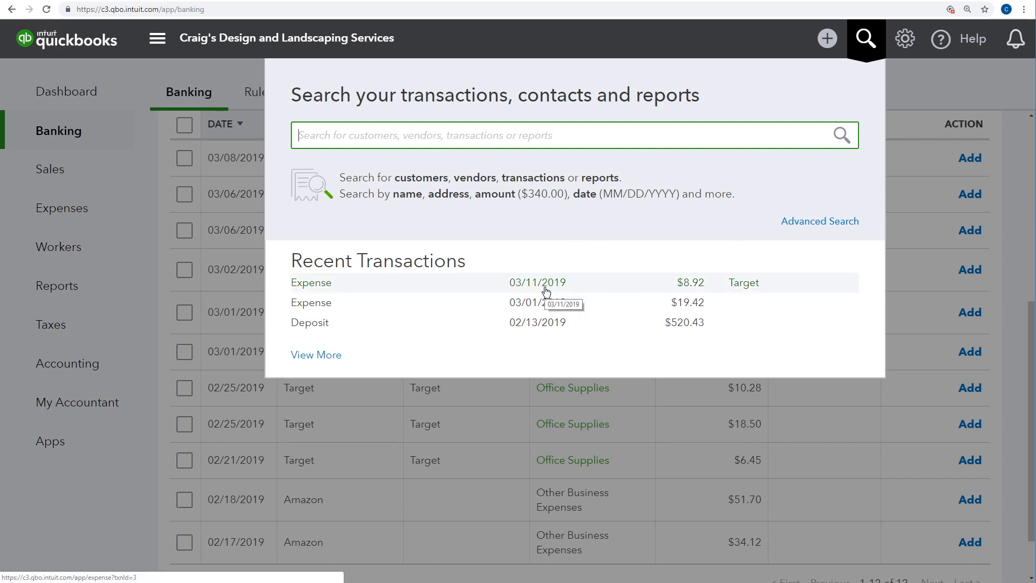
pyautogui.moveTo(947, 388)
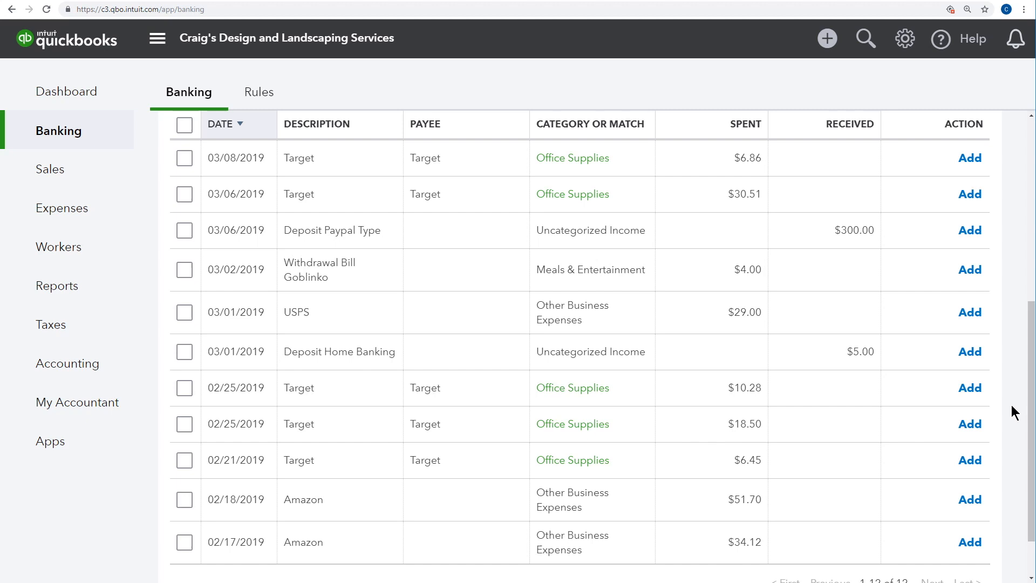
pyautogui.moveTo(489, 167)
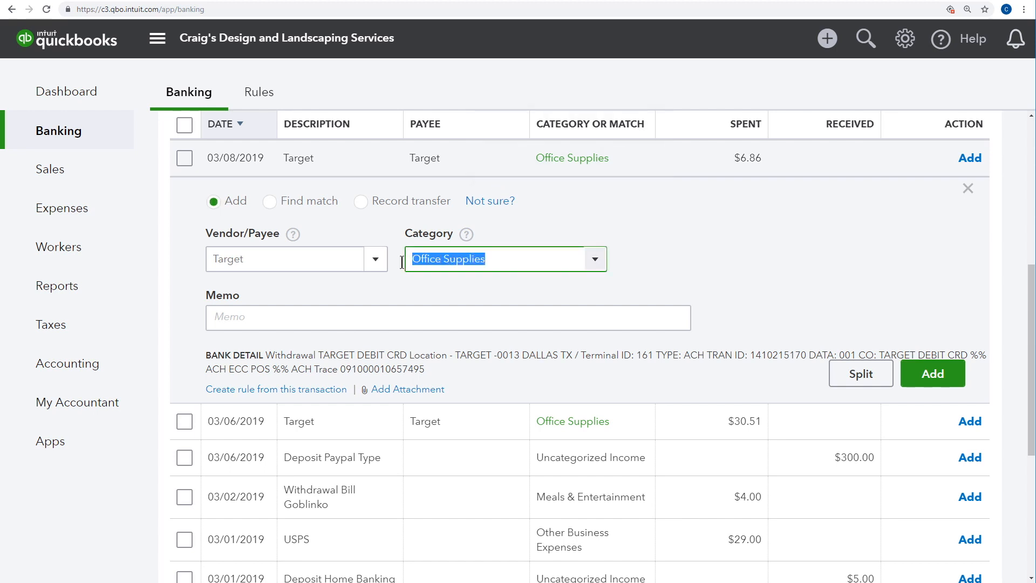
pyautogui.moveTo(717, 268)
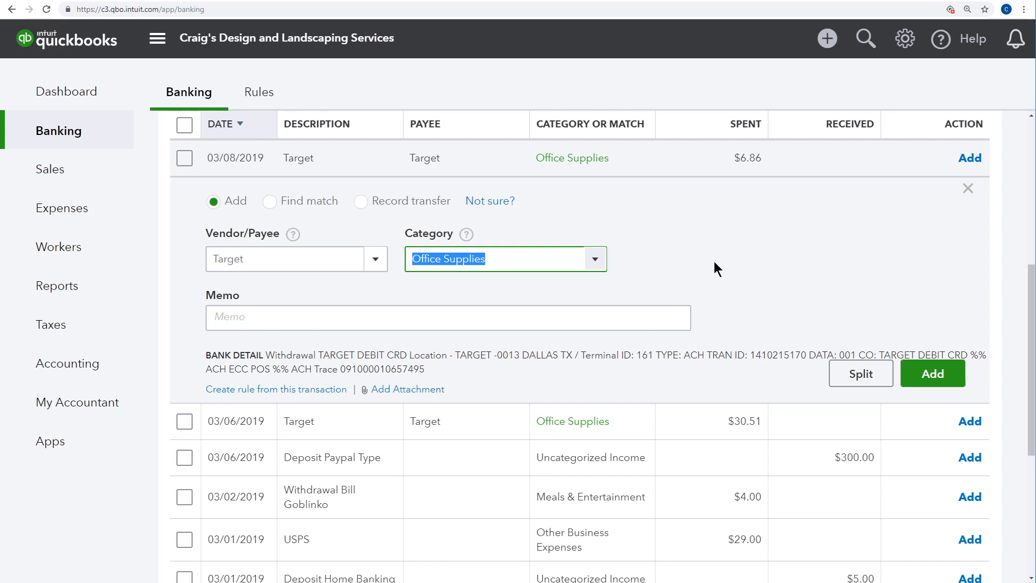
# Step: Add the $6.86 03/08/2019 Target expense and return to the company Dashboard
pyautogui.click(931, 373)
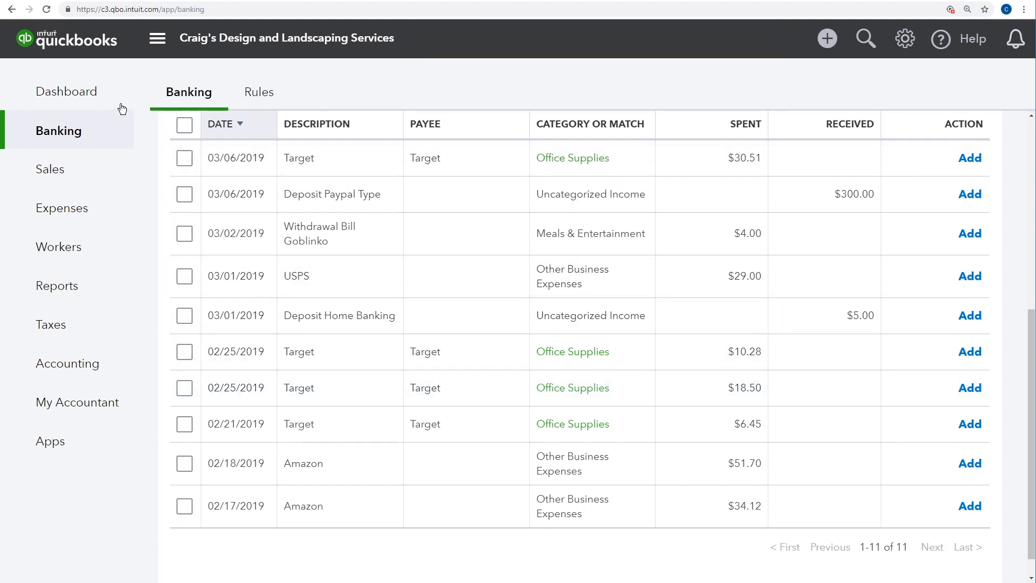
pyautogui.click(66, 91)
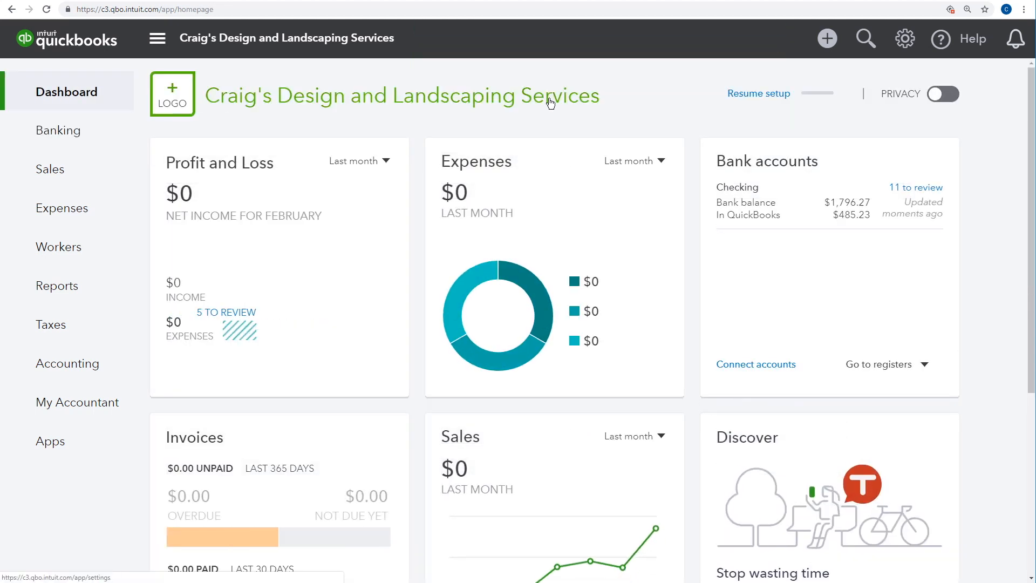
pyautogui.moveTo(802, 37)
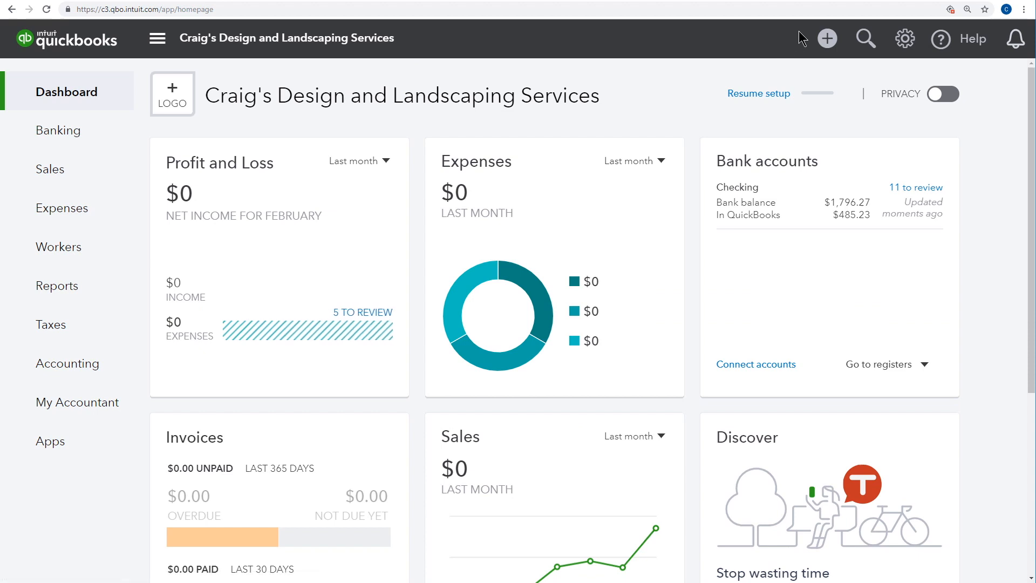